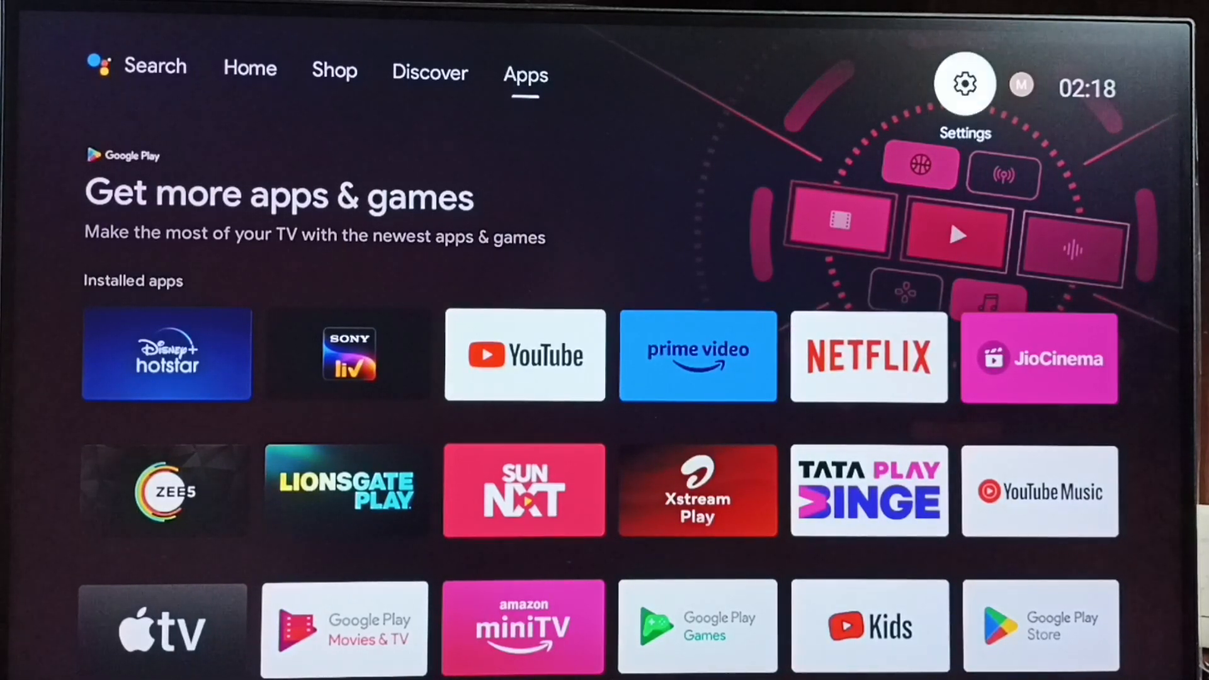
- Enter TV Settings from the home screen and go into Device Preferences
click(965, 85)
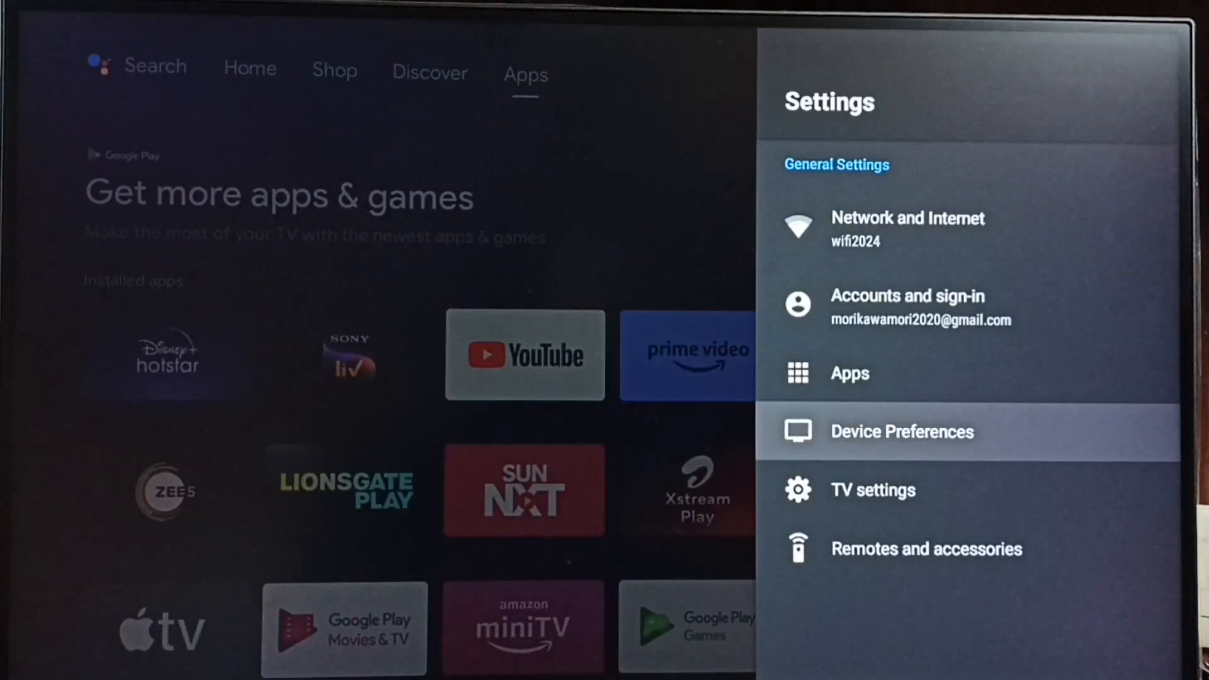
click(902, 431)
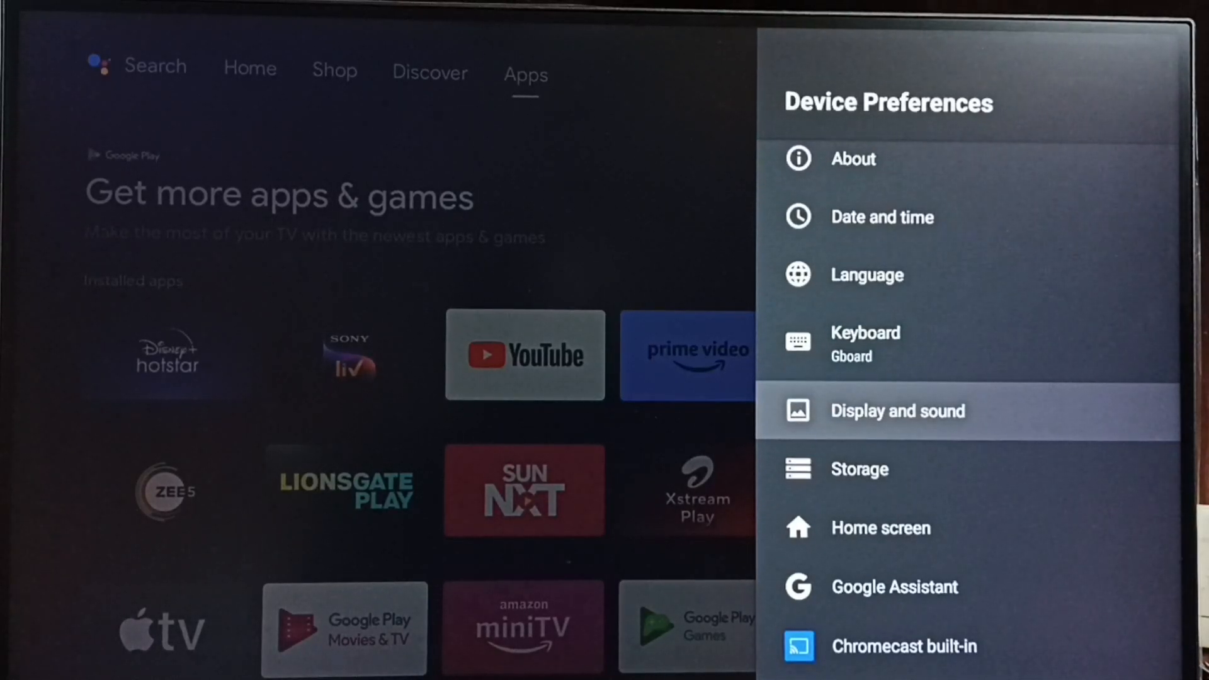
- Go into Display and sound, then reach Advanced display settings with Allow game mode on
click(899, 411)
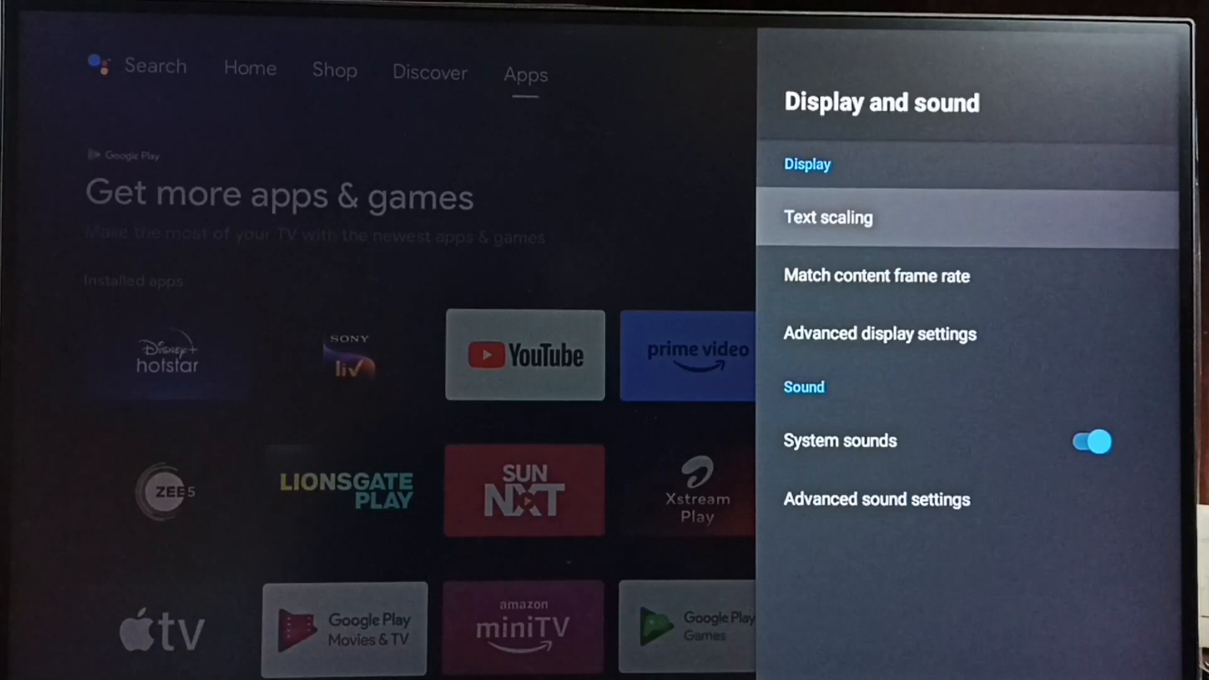
key(down)
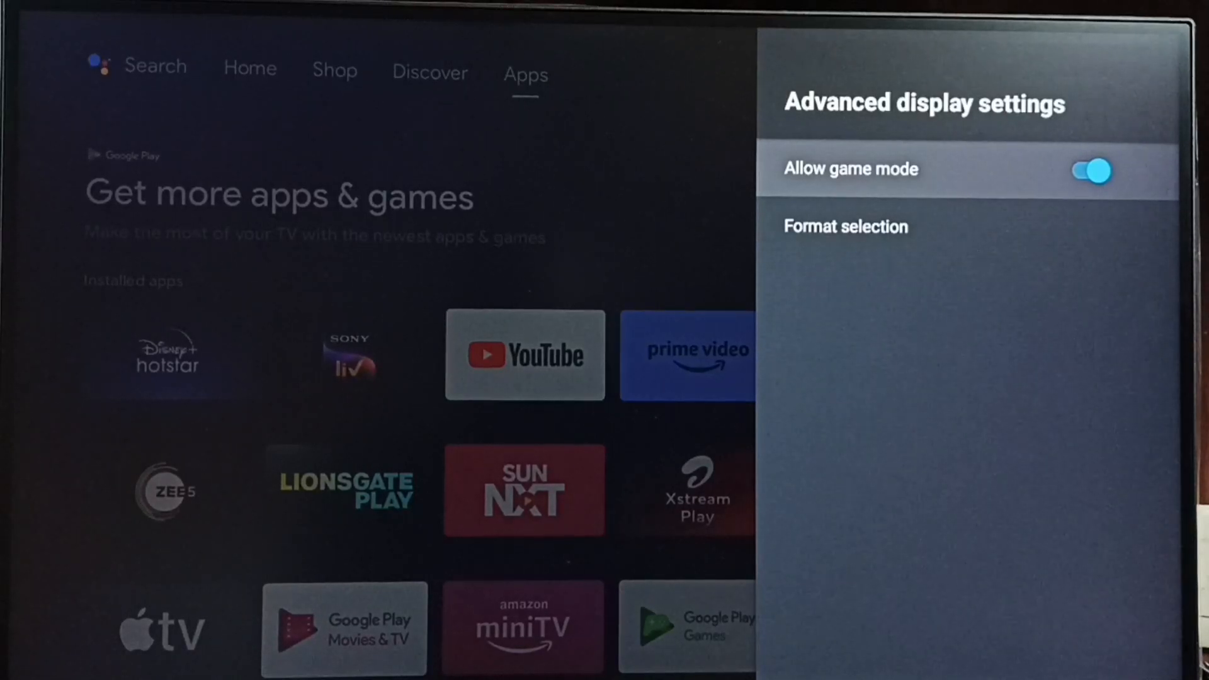
click(1097, 171)
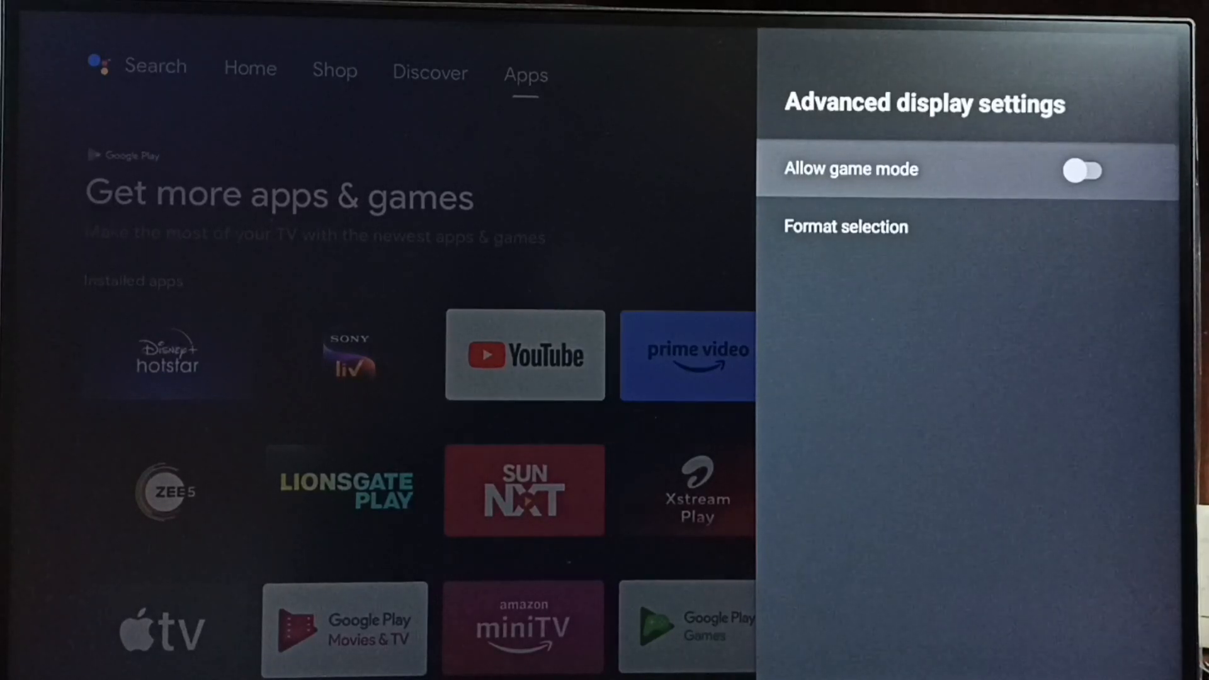
click(1088, 171)
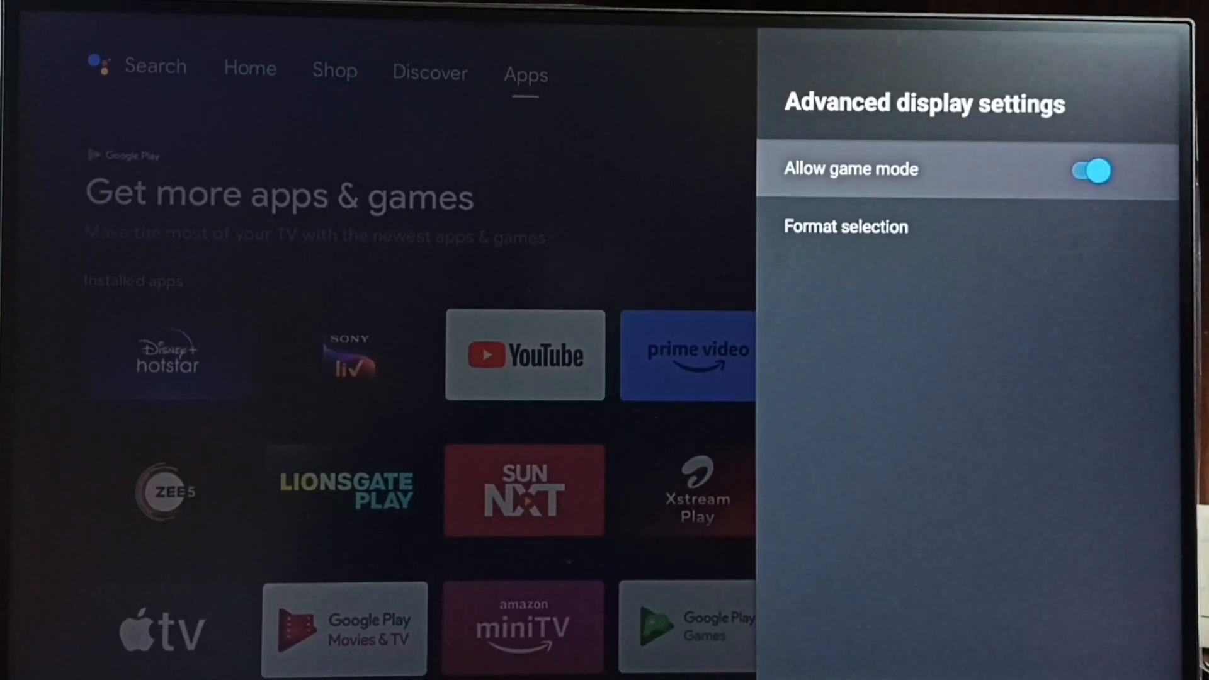